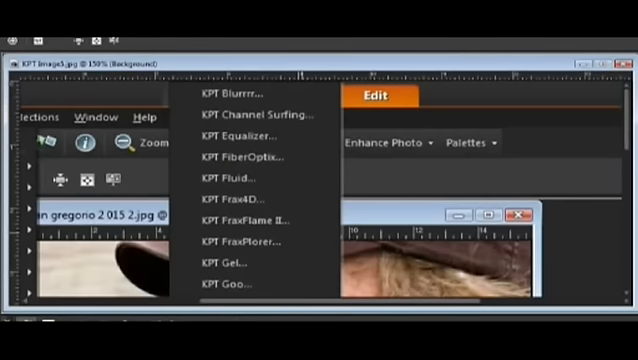
- Launch the KPT Equalizer plug-in on the photo of the man in the hat
left_click(236, 136)
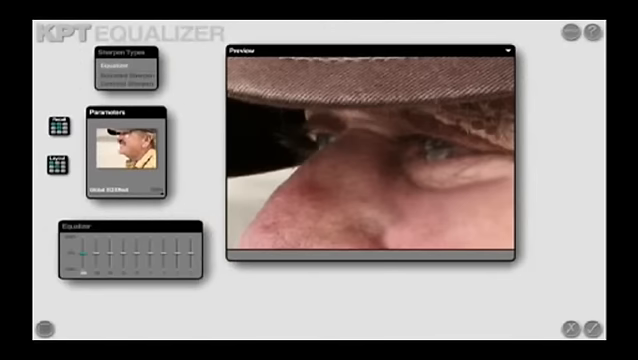